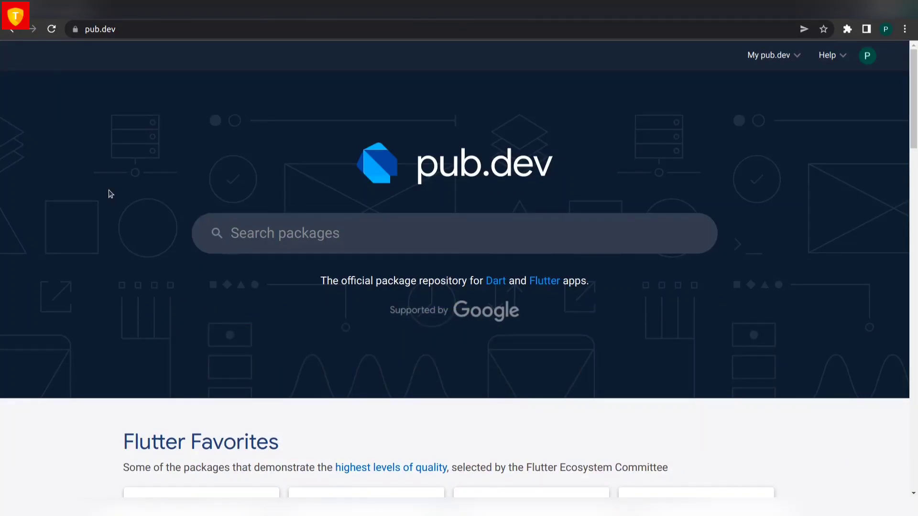
{"action": "mouse_move", "coordinate": [24, 110]}
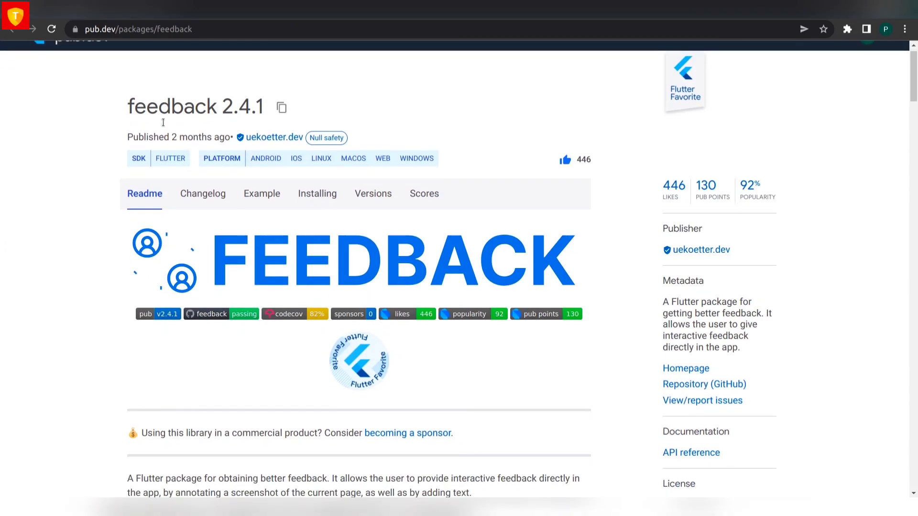
- Scroll through the feedback readme's demo and configuration sections
{"action": "scroll", "scroll_direction": "down", "scroll_amount": 3}
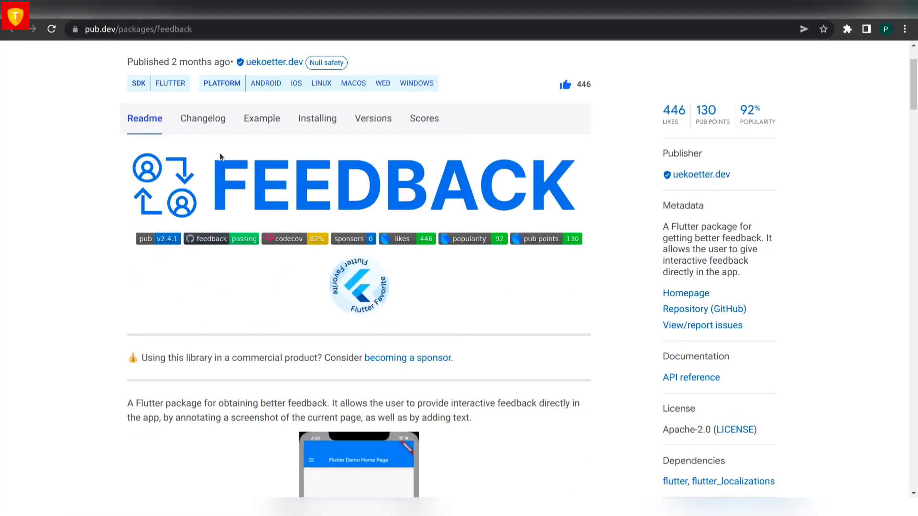
{"action": "scroll", "scroll_direction": "down", "scroll_amount": 3}
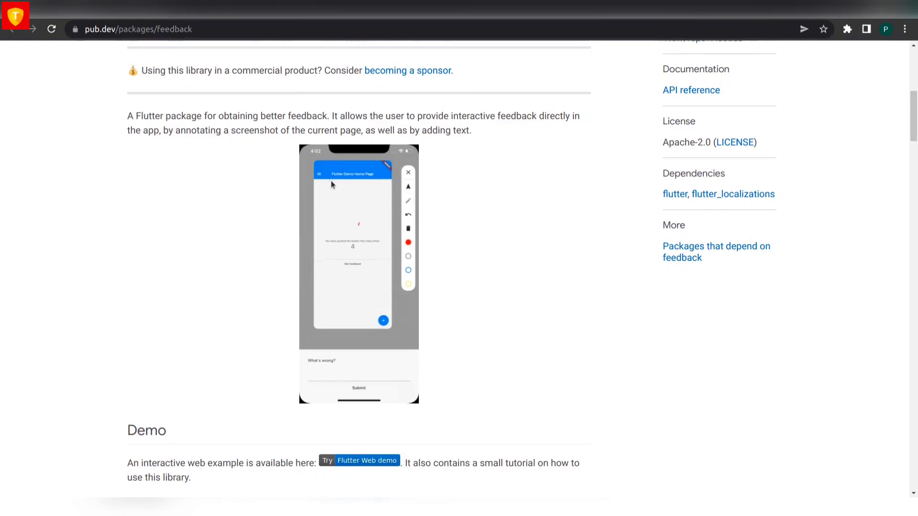
{"action": "scroll", "scroll_direction": "down", "scroll_amount": 3}
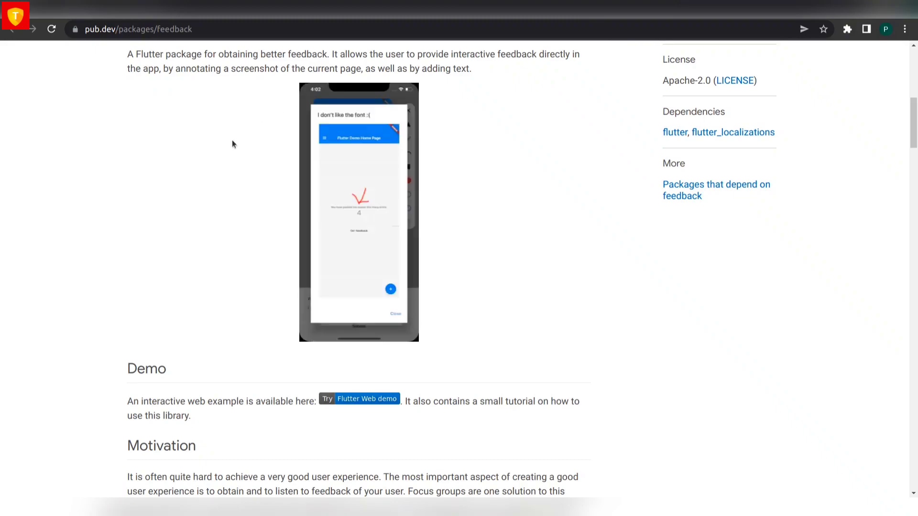
{"action": "mouse_move", "coordinate": [435, 259]}
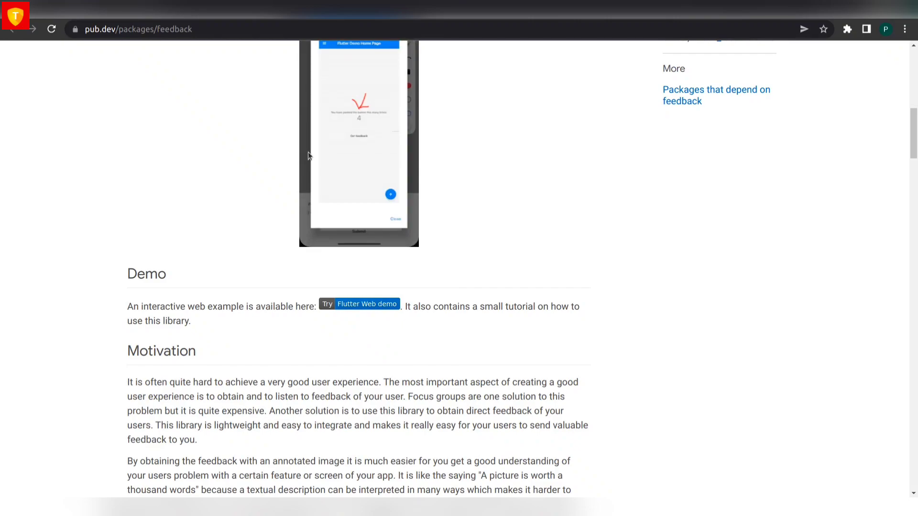
{"action": "scroll", "scroll_direction": "down", "scroll_amount": 3}
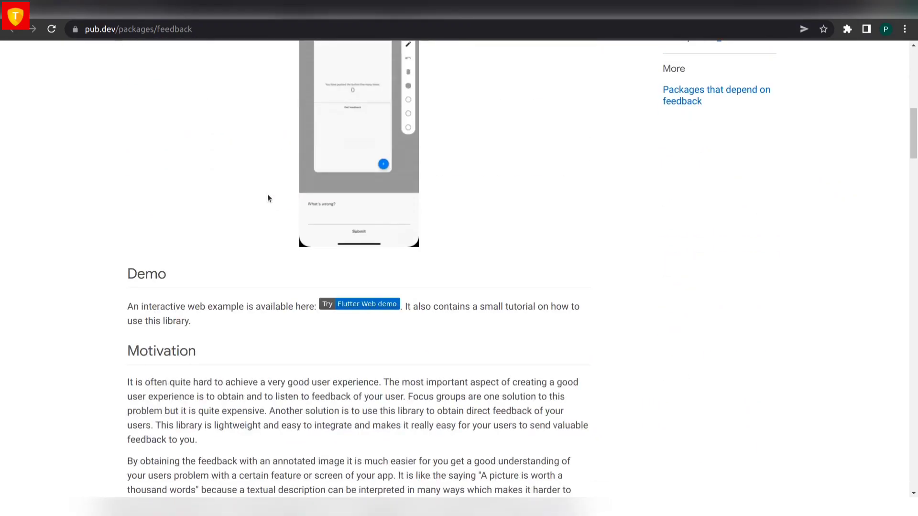
{"action": "scroll", "scroll_direction": "down", "scroll_amount": 3}
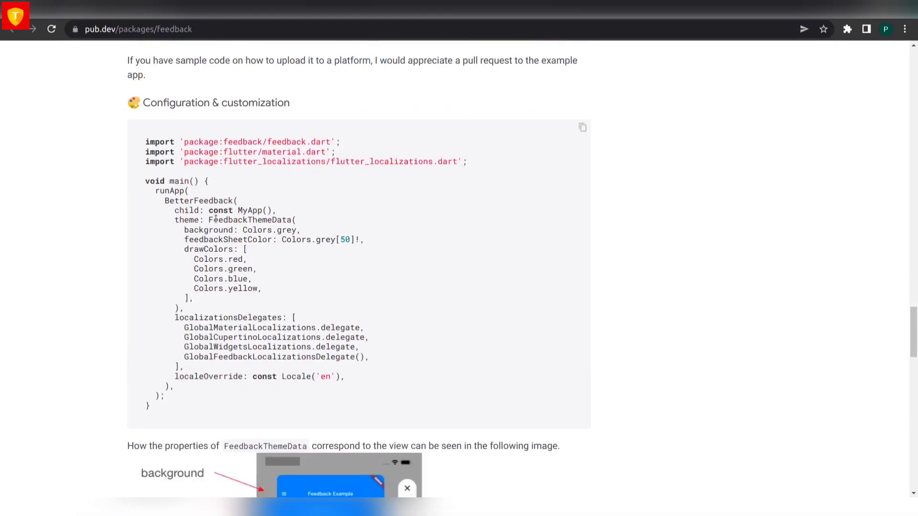
{"action": "scroll", "scroll_direction": "down", "scroll_amount": 3}
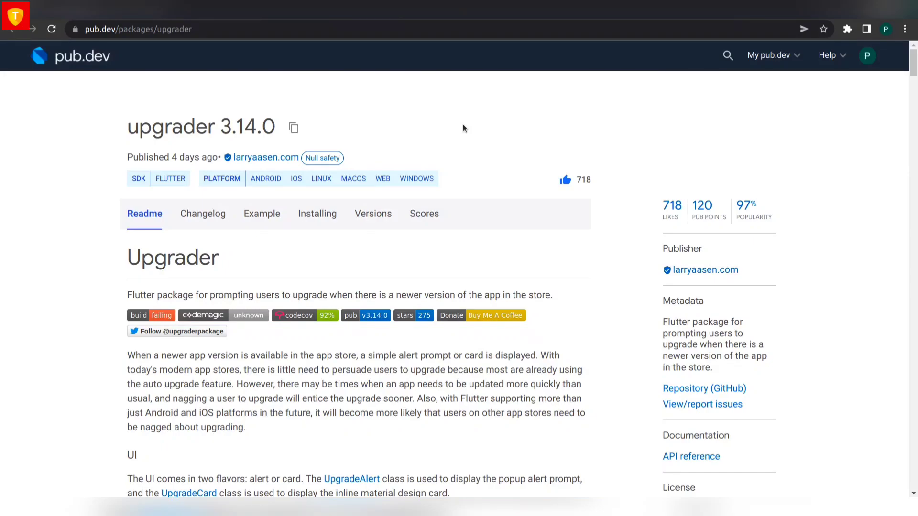
- Scroll through the upgrader readme's alert screenshots, then go to the timeline_list package
{"action": "scroll", "scroll_direction": "down", "scroll_amount": 3}
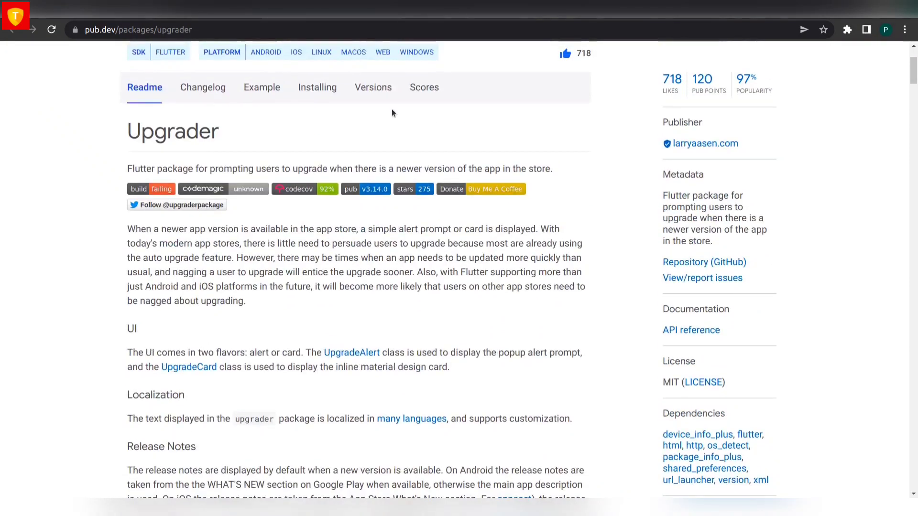
{"action": "scroll", "scroll_direction": "down", "scroll_amount": 3}
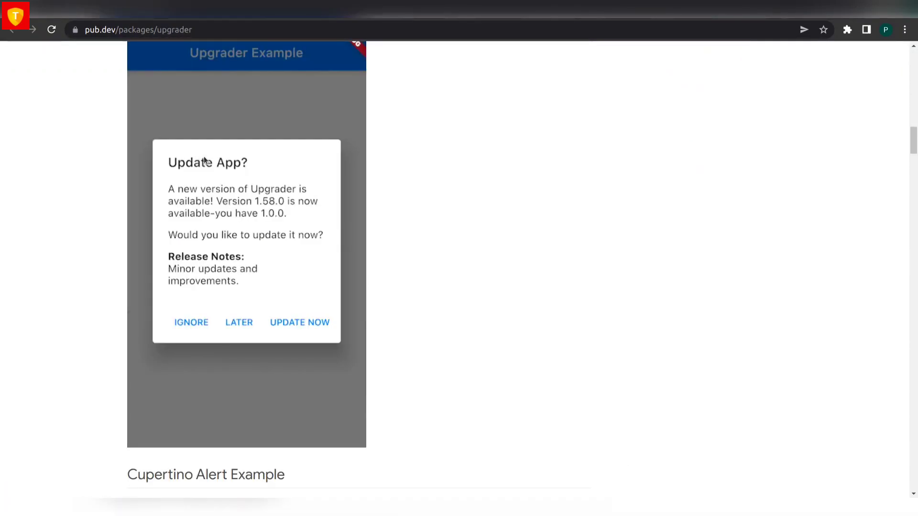
{"action": "mouse_move", "coordinate": [246, 306]}
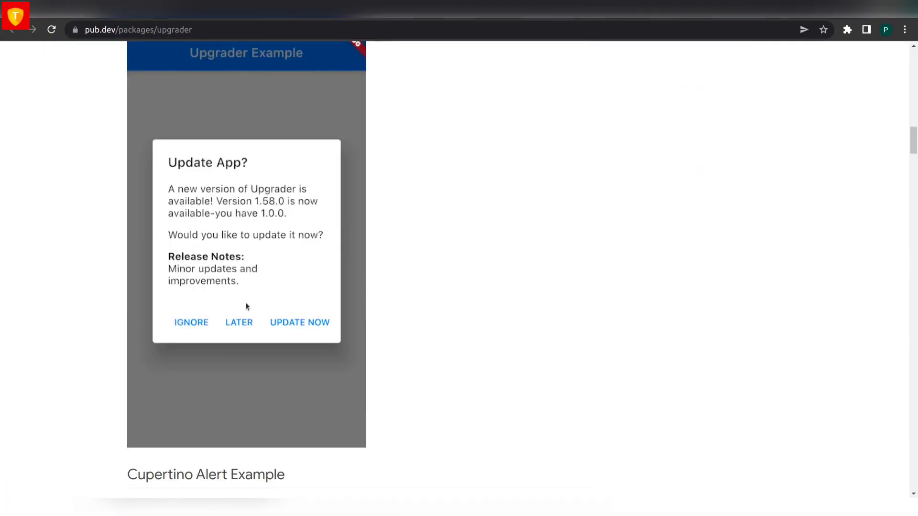
{"action": "scroll", "scroll_direction": "down", "scroll_amount": 3}
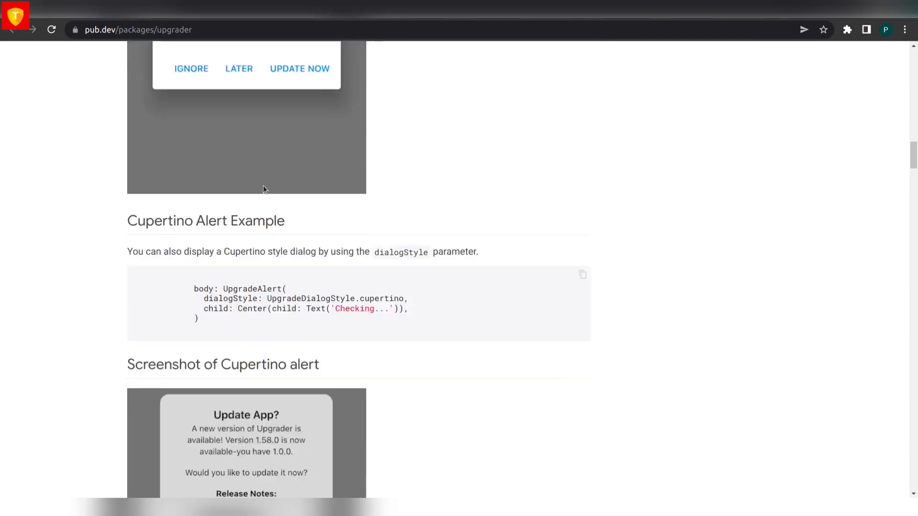
{"action": "scroll", "scroll_direction": "down", "scroll_amount": 3}
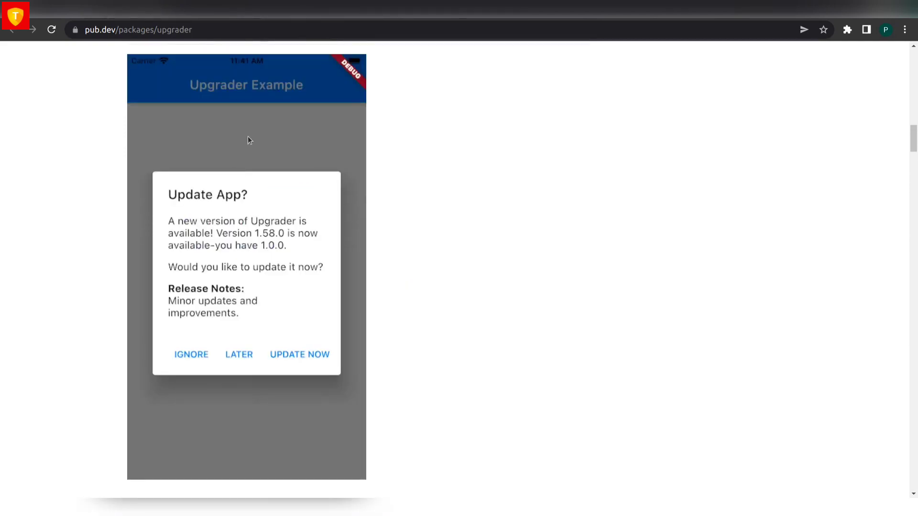
{"action": "mouse_move", "coordinate": [225, 208]}
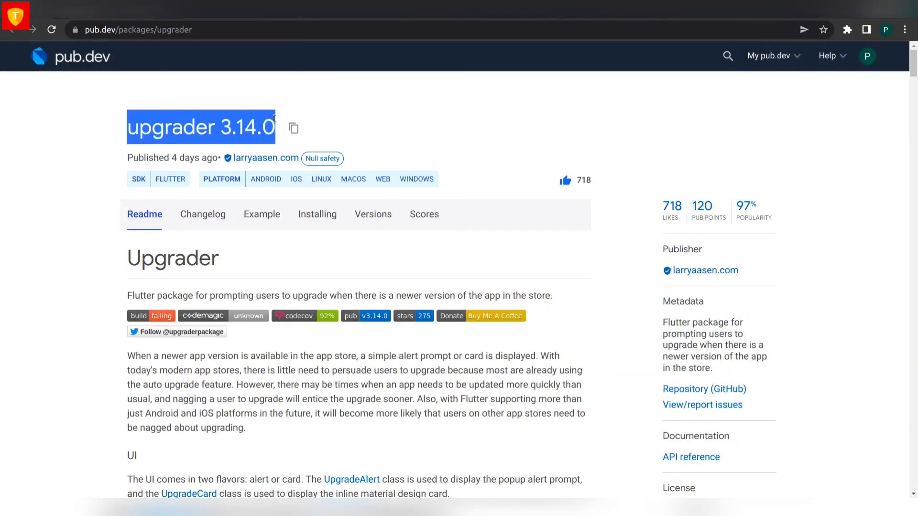
{"action": "left_click", "coordinate": [443, 48]}
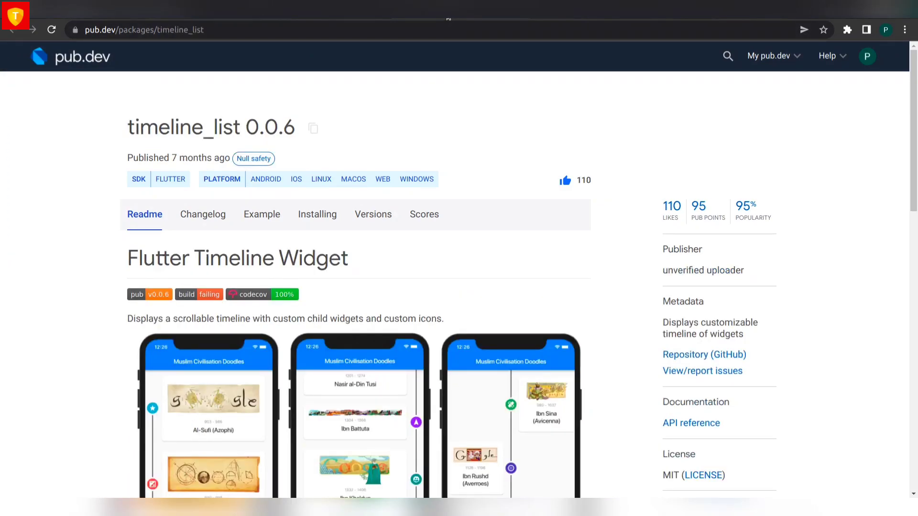
- Scroll the timeline_list readme down to its Installation dependencies snippet
{"action": "scroll", "scroll_direction": "down", "scroll_amount": 3}
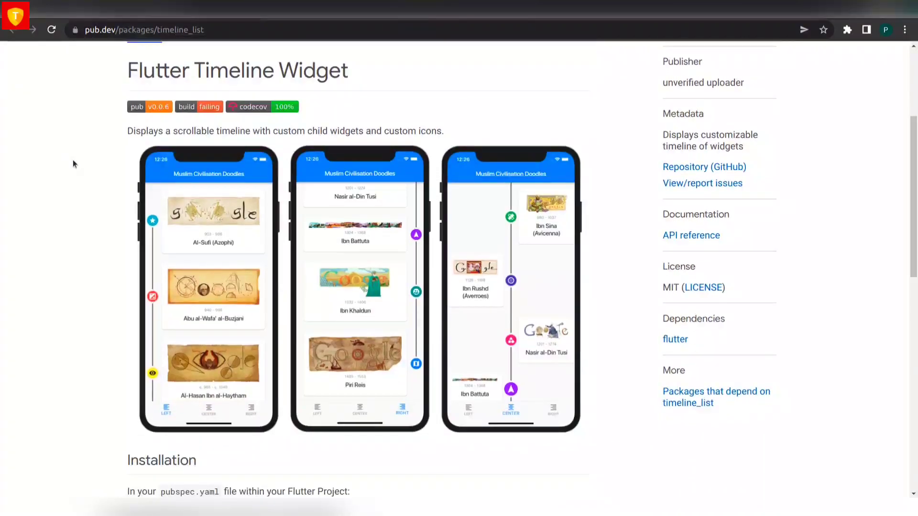
{"action": "scroll", "scroll_direction": "down", "scroll_amount": 3}
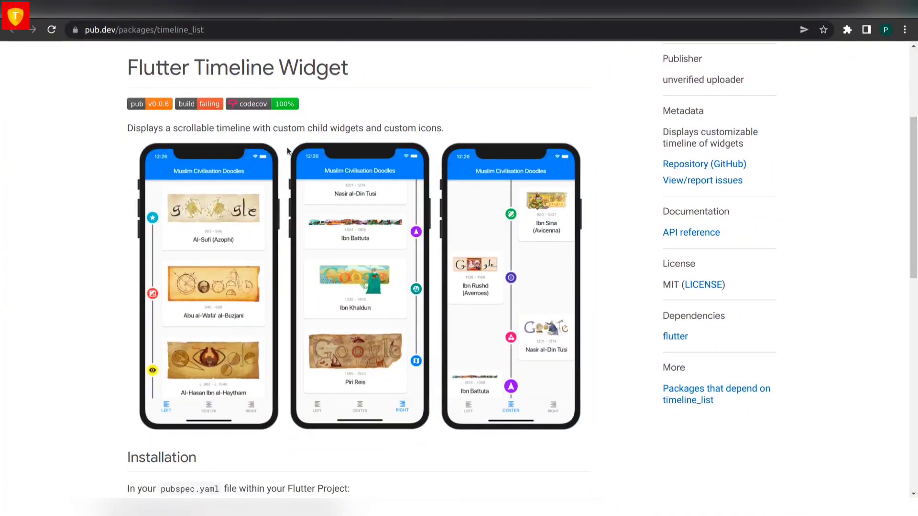
{"action": "scroll", "scroll_direction": "down", "scroll_amount": 3}
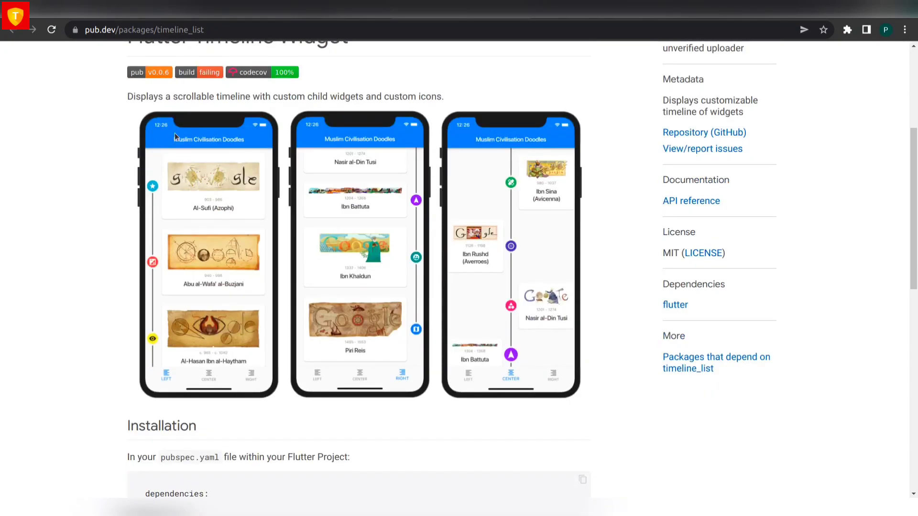
{"action": "scroll", "scroll_direction": "down", "scroll_amount": 3}
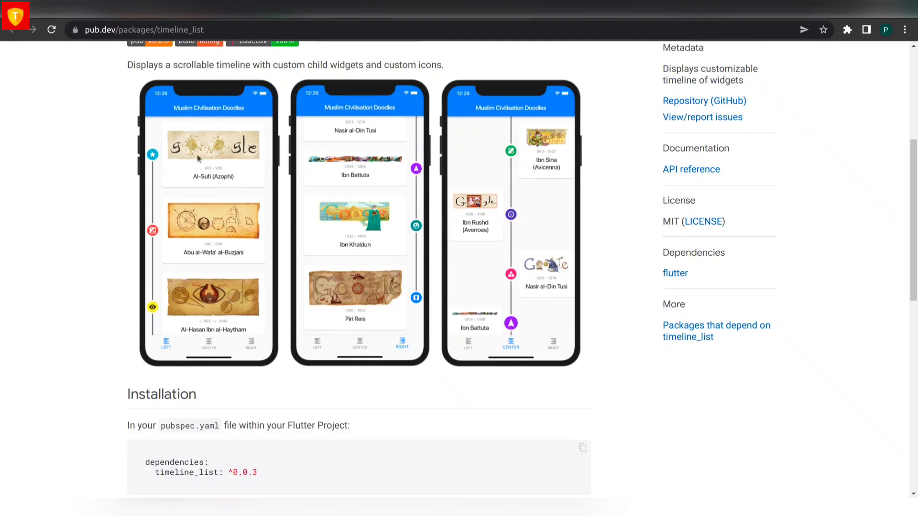
{"action": "mouse_move", "coordinate": [403, 237]}
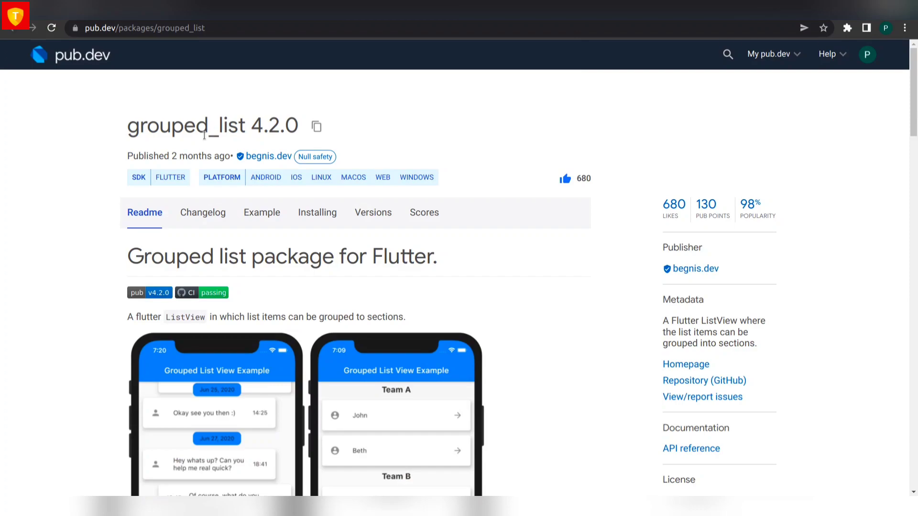
- Scroll through the grouped_list readme's example screenshots
{"action": "scroll", "scroll_direction": "down", "scroll_amount": 3}
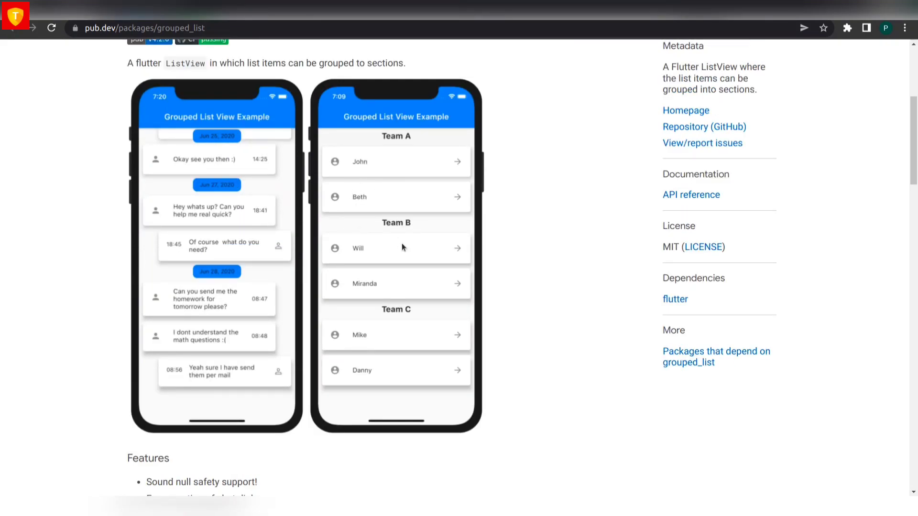
{"action": "mouse_move", "coordinate": [433, 199]}
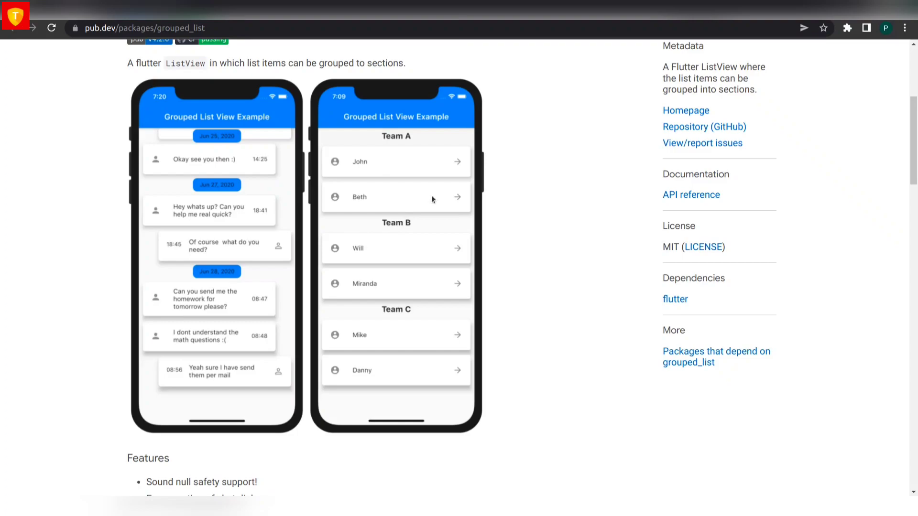
{"action": "scroll", "scroll_direction": "down", "scroll_amount": 3}
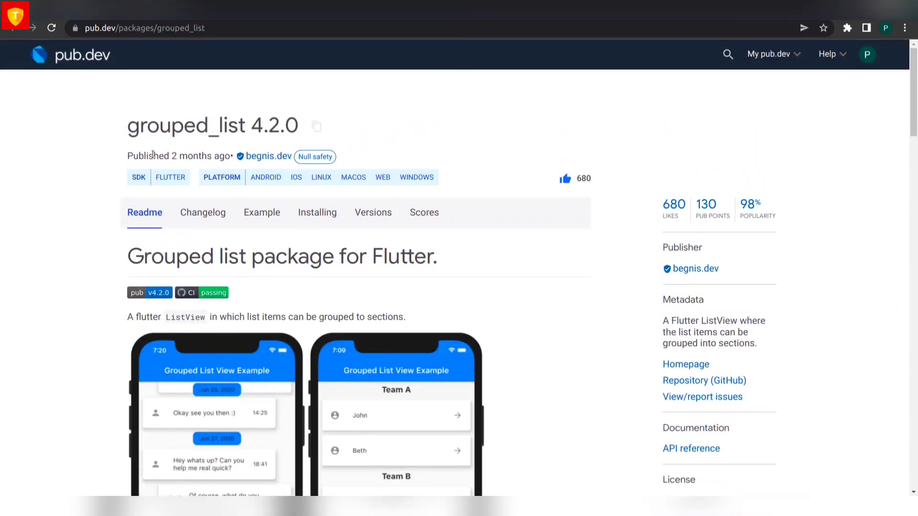
{"action": "scroll", "scroll_direction": "down", "scroll_amount": 3}
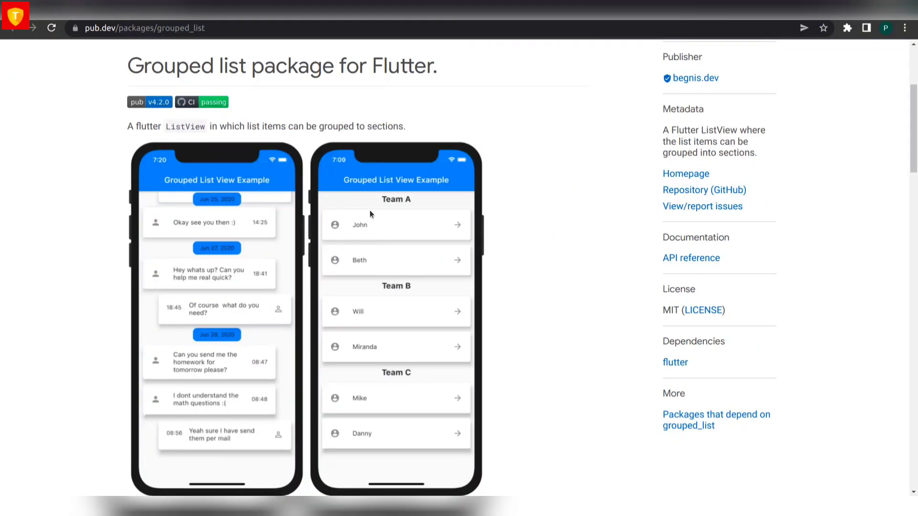
{"action": "scroll", "scroll_direction": "down", "scroll_amount": 3}
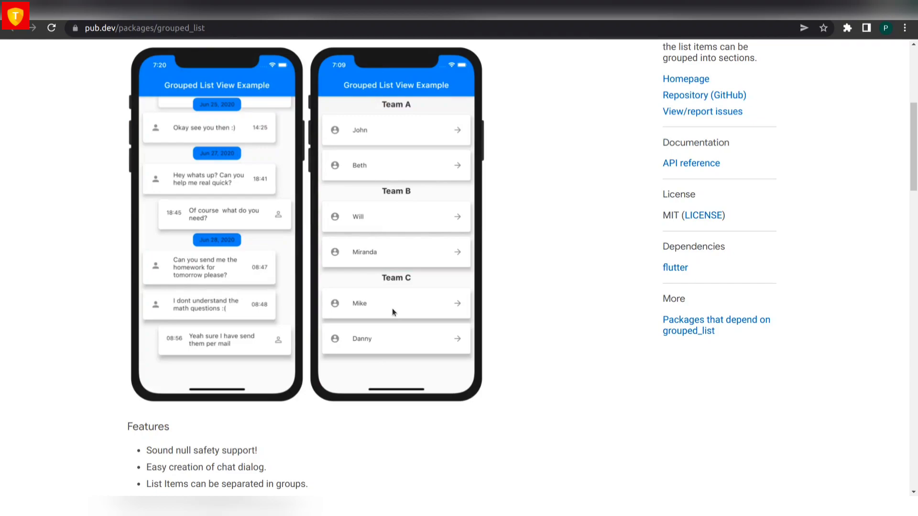
{"action": "mouse_move", "coordinate": [213, 163]}
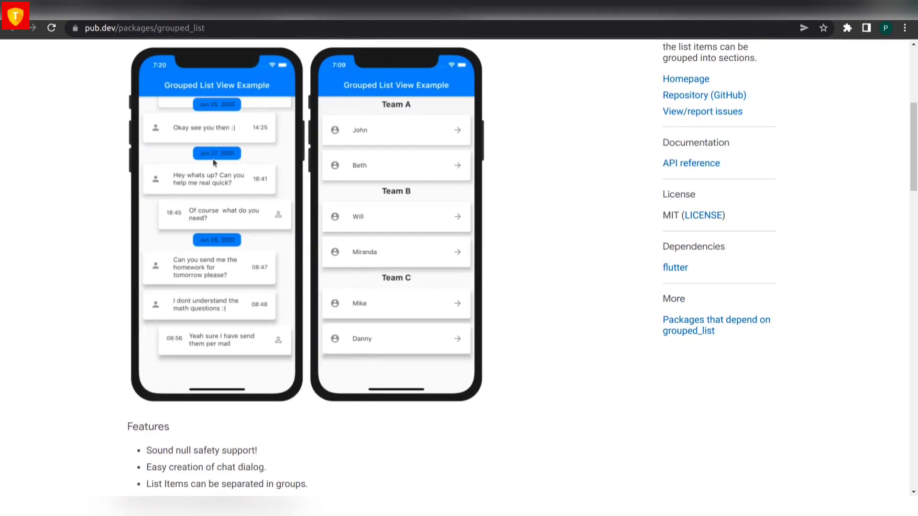
{"action": "scroll", "scroll_direction": "down", "scroll_amount": 3}
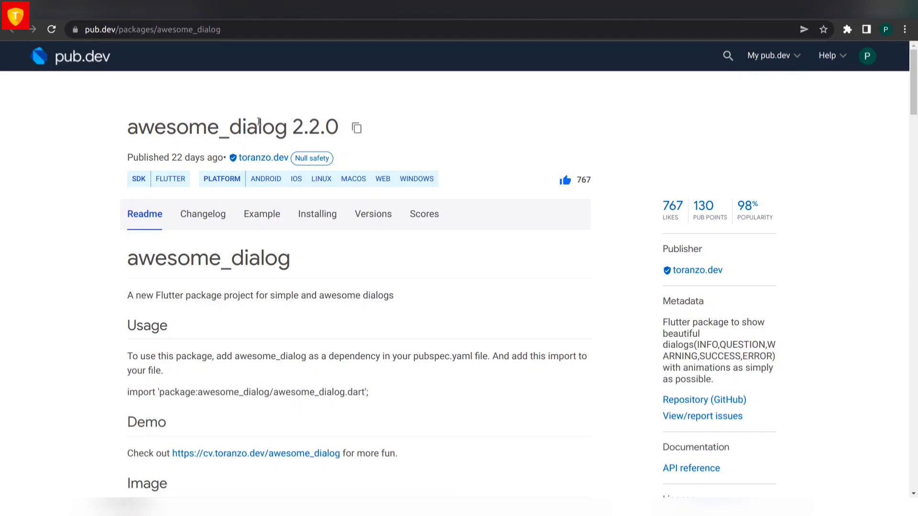
{"action": "scroll", "scroll_direction": "down", "scroll_amount": 3}
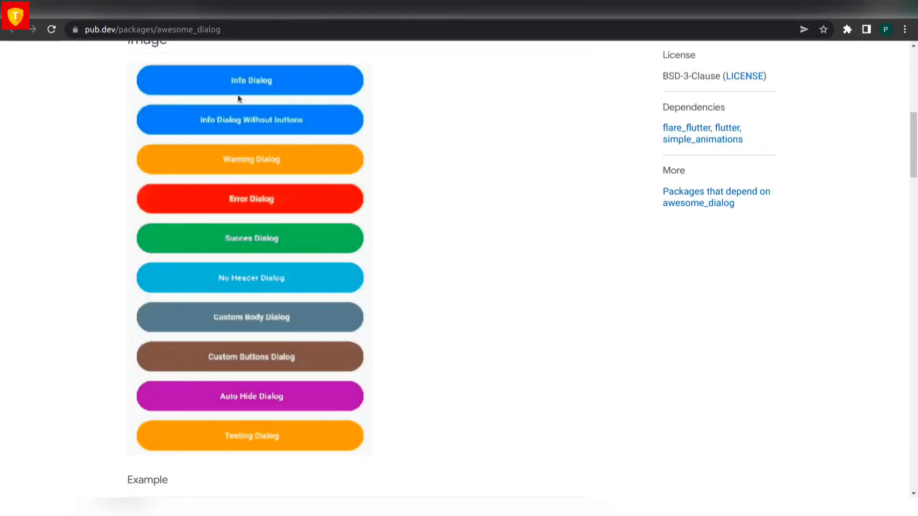
{"action": "left_click", "coordinate": [249, 159]}
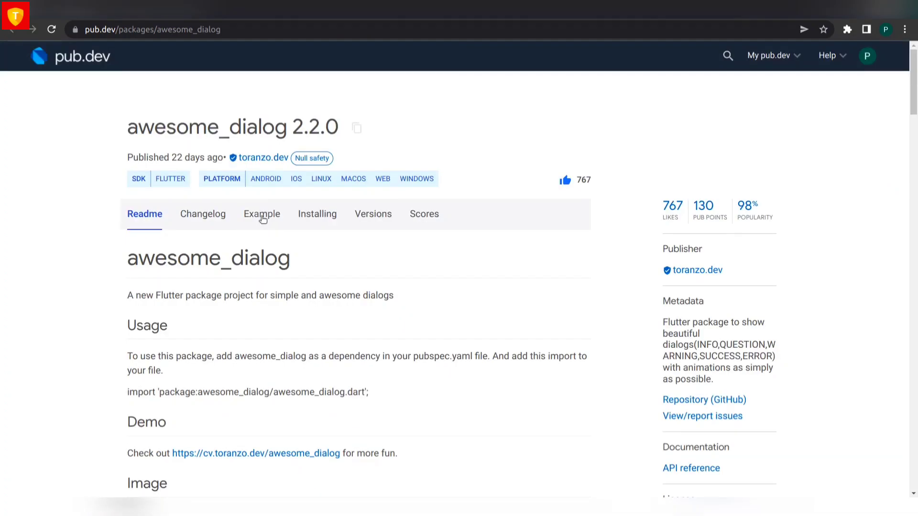
{"action": "mouse_move", "coordinate": [318, 214]}
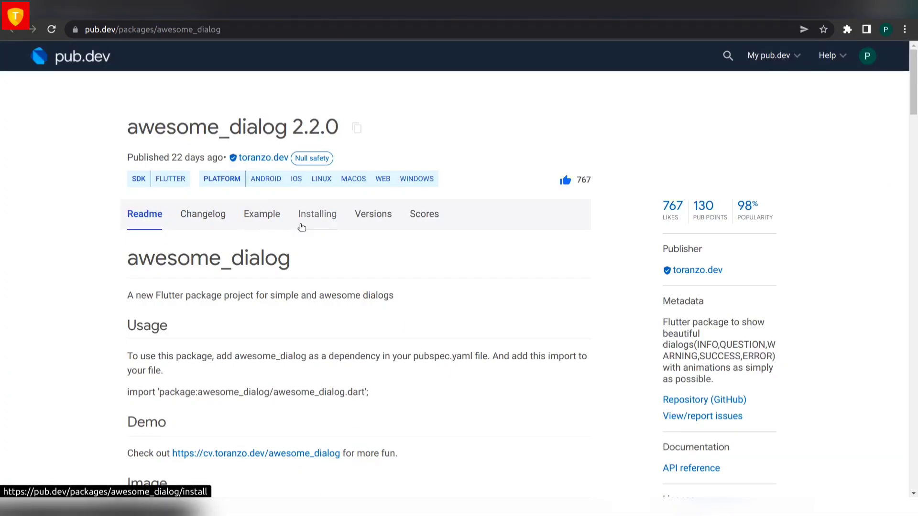